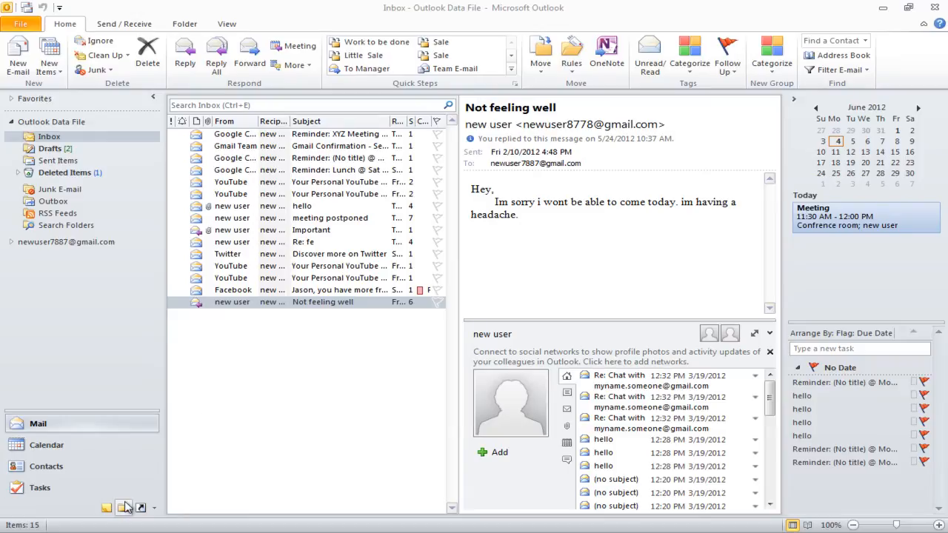
Show the full folder list, including Calendar, Contacts, Journal, Notes and Tasks
left_click(123, 508)
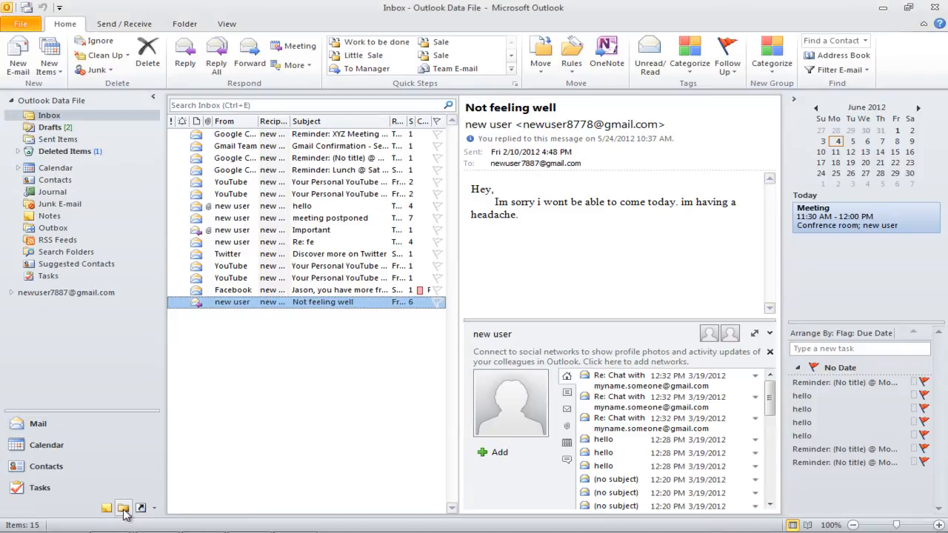
mouse_move(60, 182)
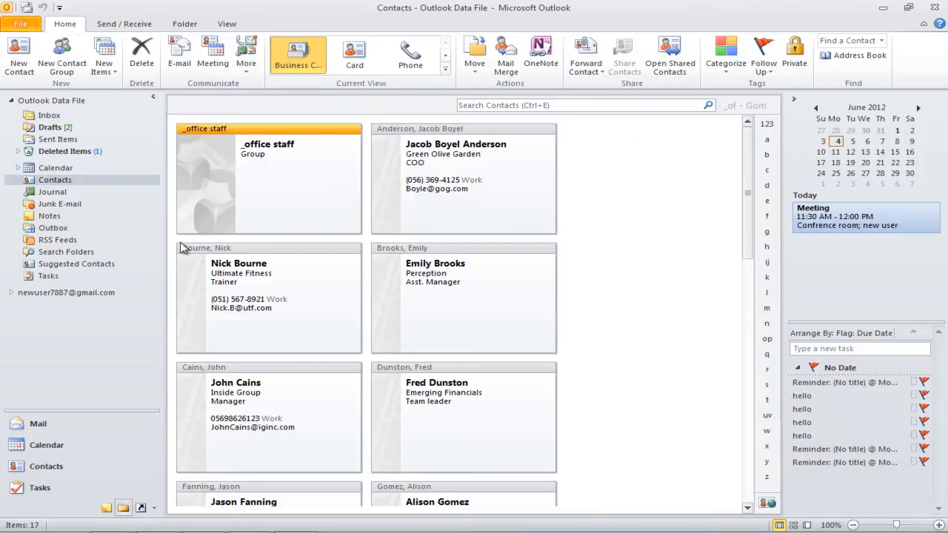
left_click(267, 296)
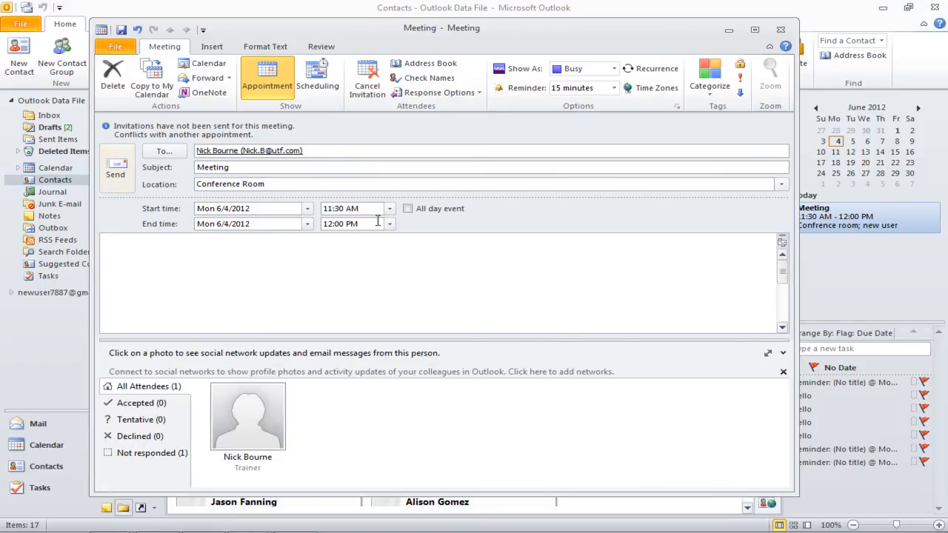
left_click(389, 208)
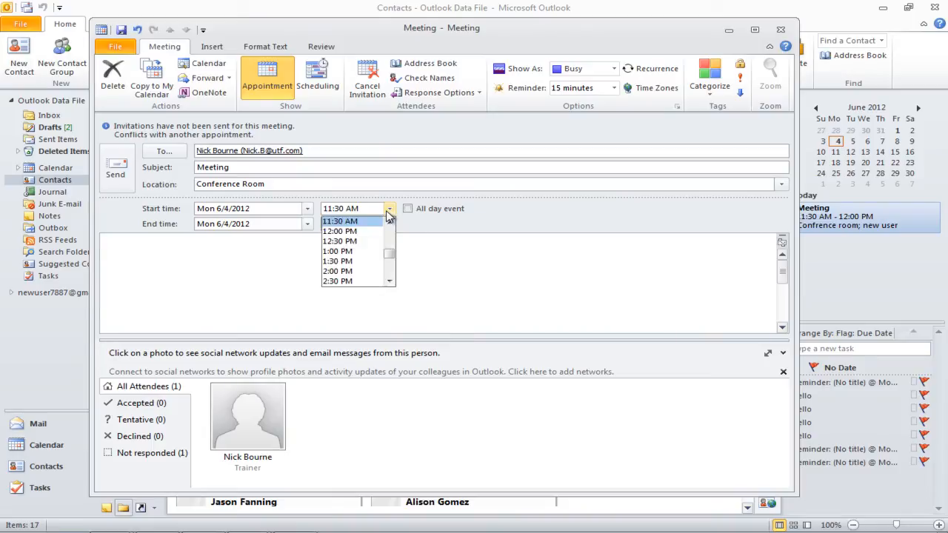
left_click(332, 251)
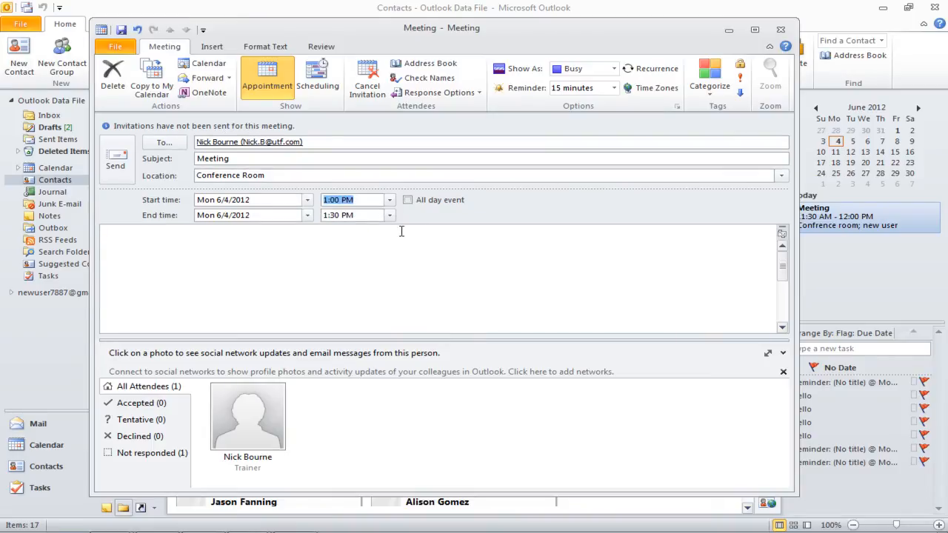
left_click(613, 87)
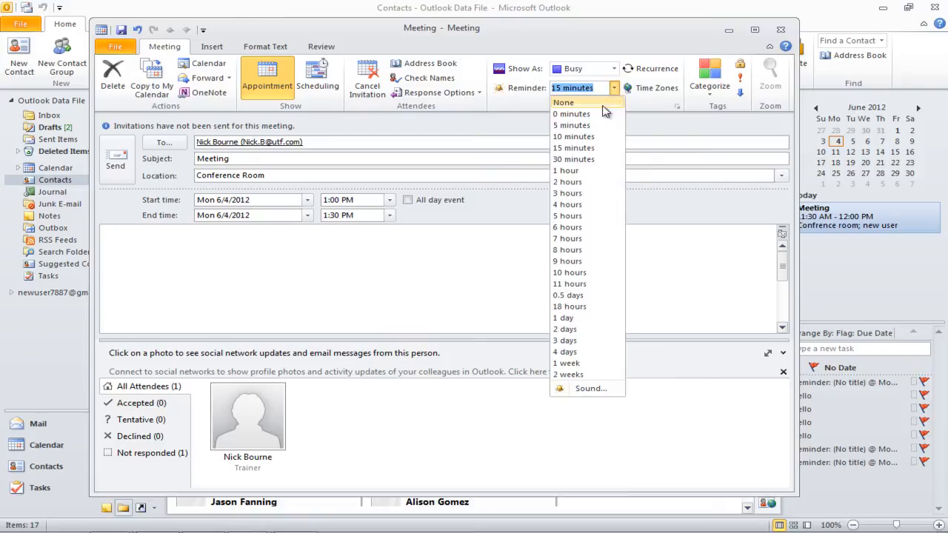
left_click(564, 102)
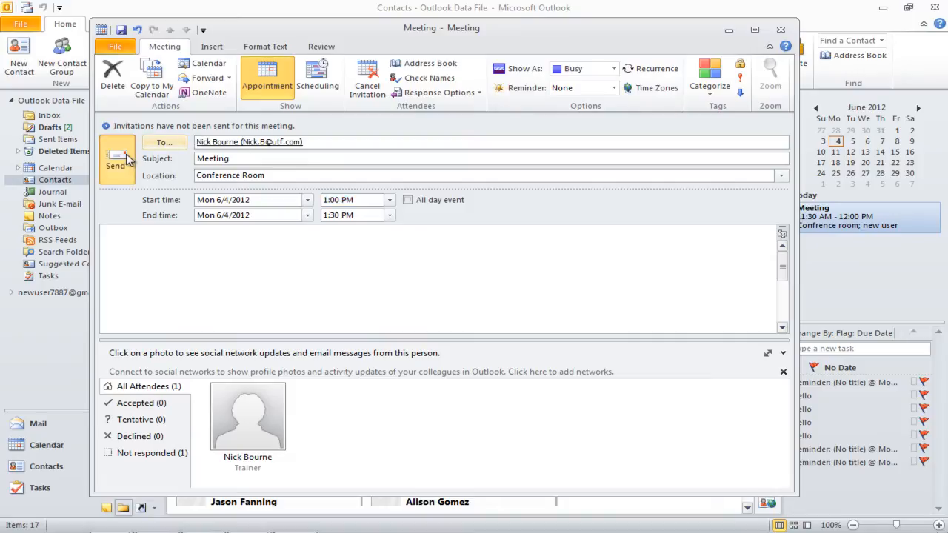
left_click(117, 158)
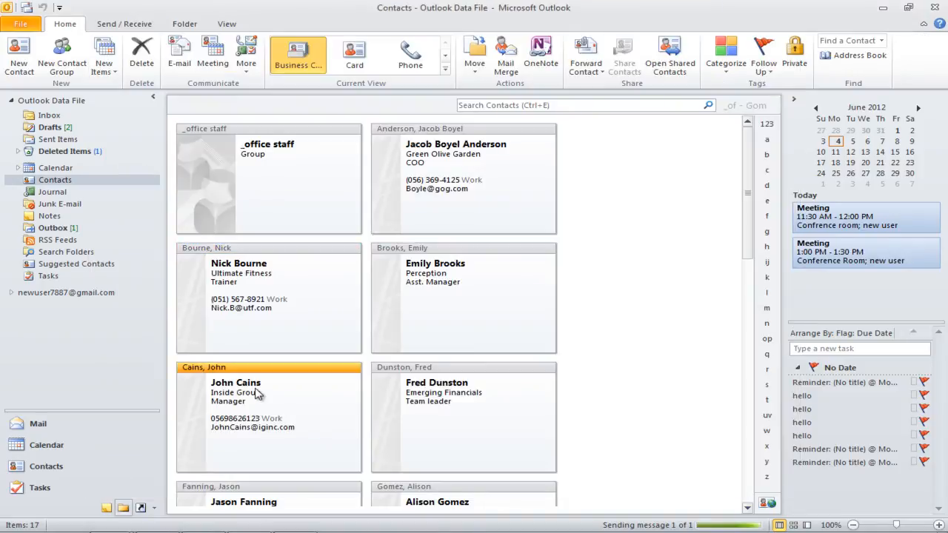
mouse_move(205, 325)
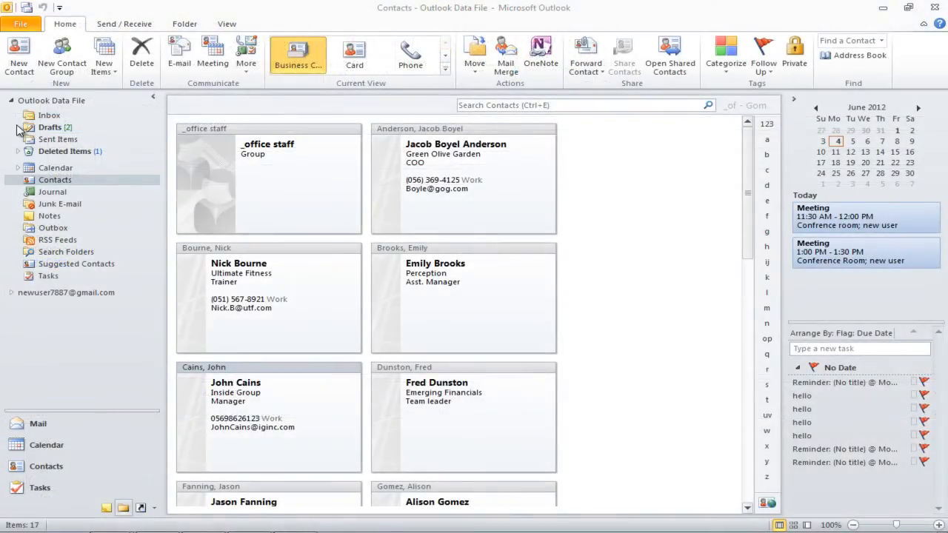
Save the 'Re: fe' email as a 12:00–12:30 PM appointment on 6/4/2012
left_click(49, 115)
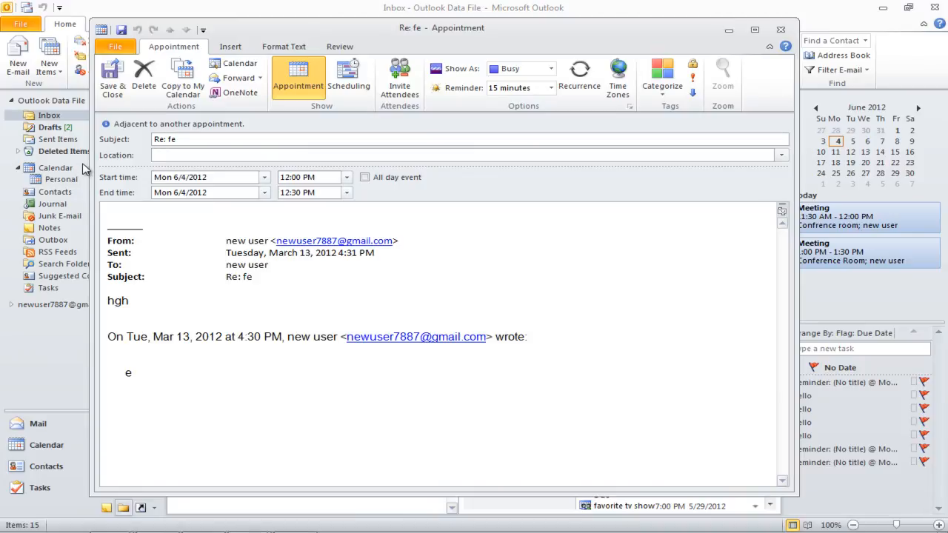
mouse_move(777, 27)
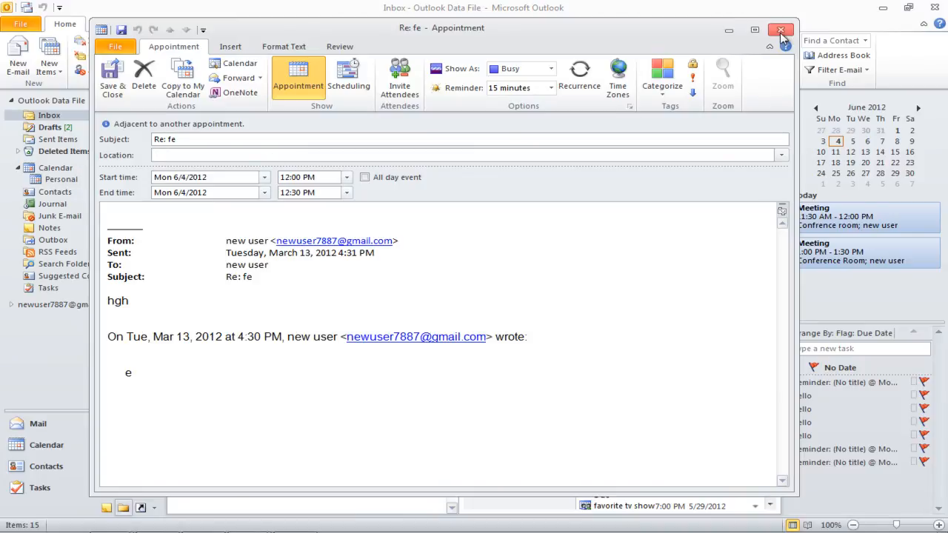
left_click(776, 25)
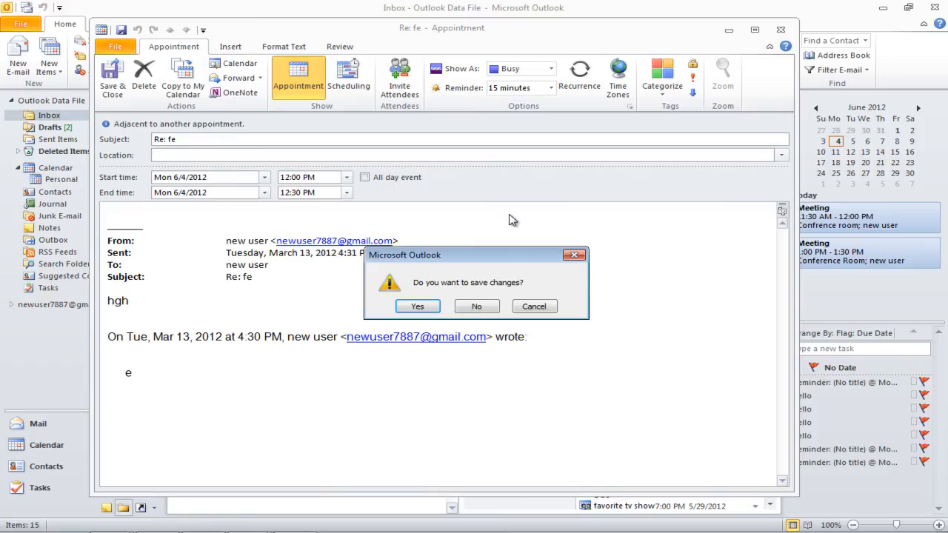
left_click(476, 306)
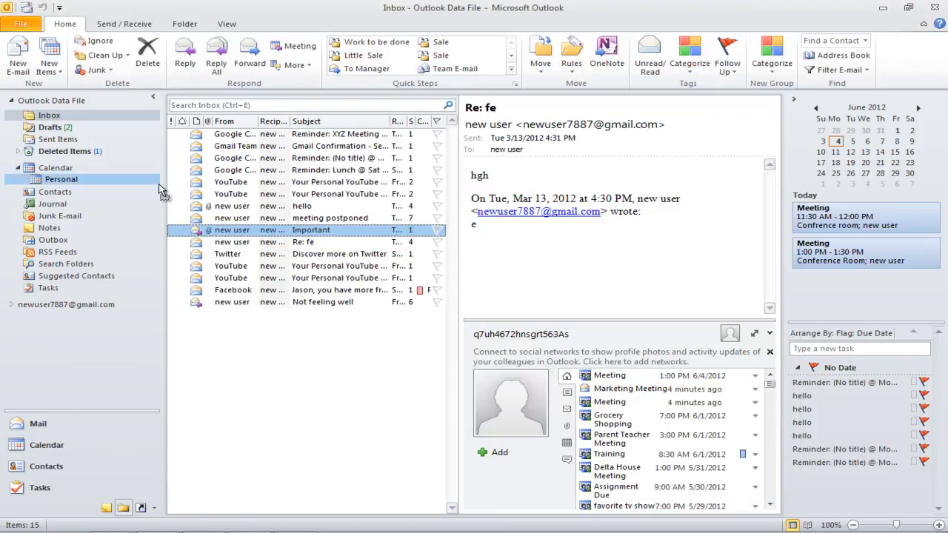
Create and save a contact from the sender of the Important email
left_click(55, 192)
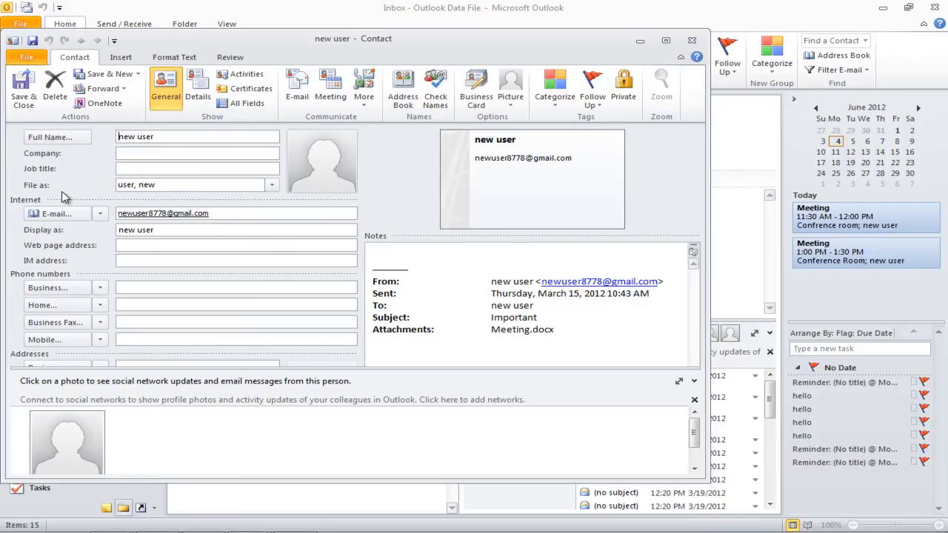
left_click(686, 40)
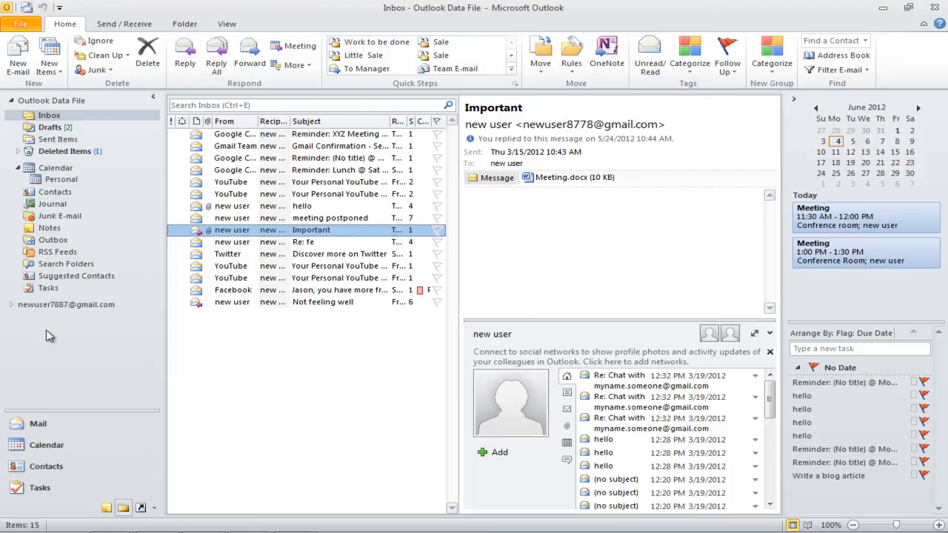
left_click(47, 287)
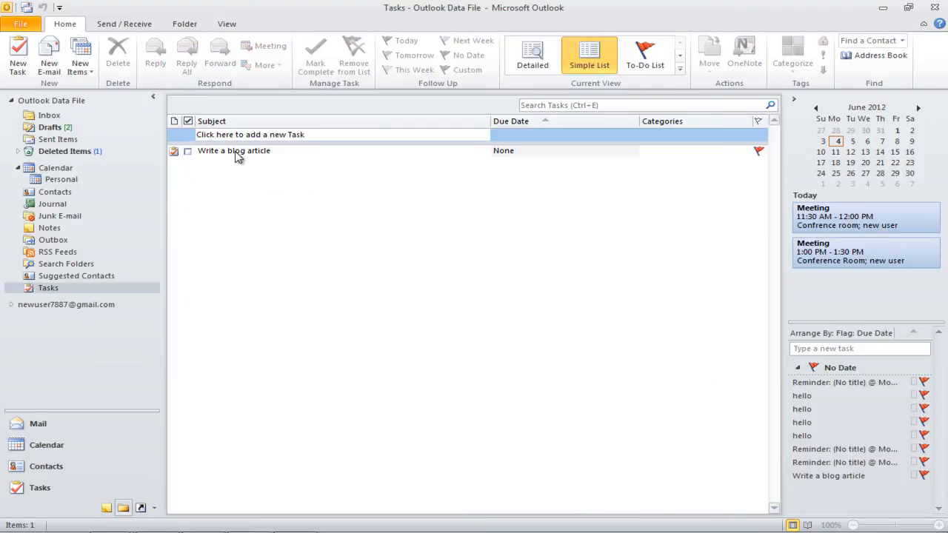
Forward the 'Write a blog article' task by email and begin typing a recipient
left_click(233, 151)
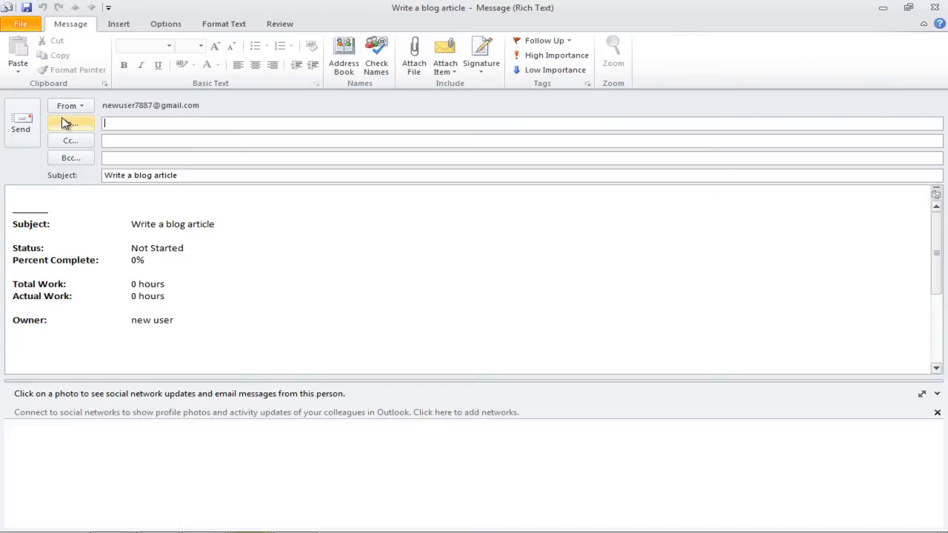
type("A")
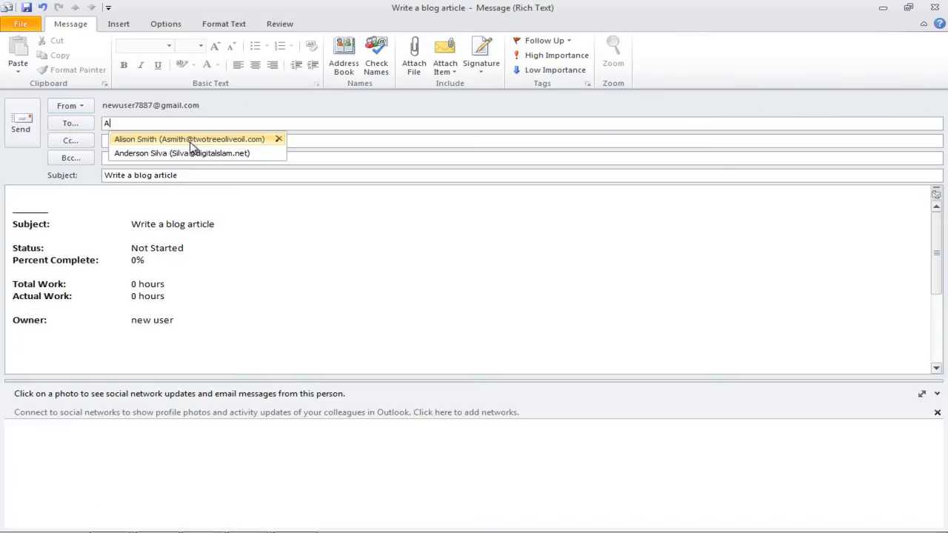